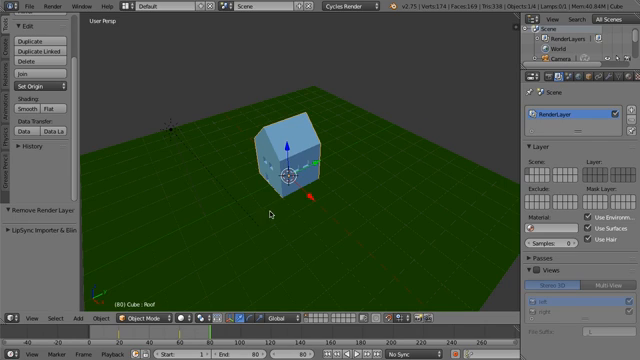
mouse_move(290, 145)
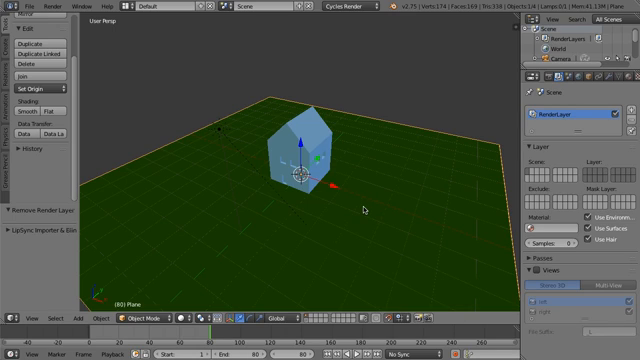
Add a second render layer to the scene's Render Layers list
click(367, 210)
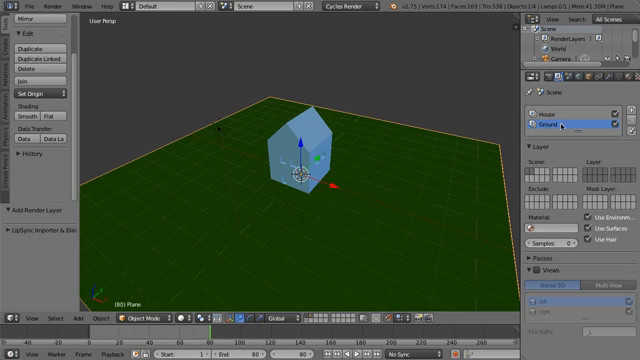
Select the House render layer and include only the house object's scene layer
click(550, 113)
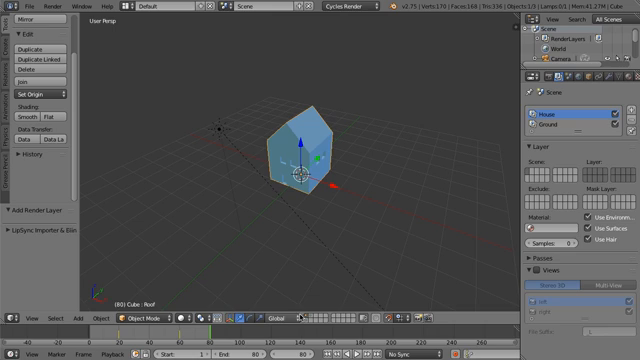
mouse_move(380, 202)
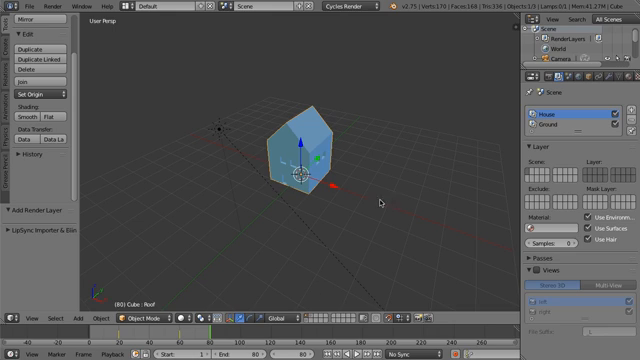
mouse_move(590, 178)
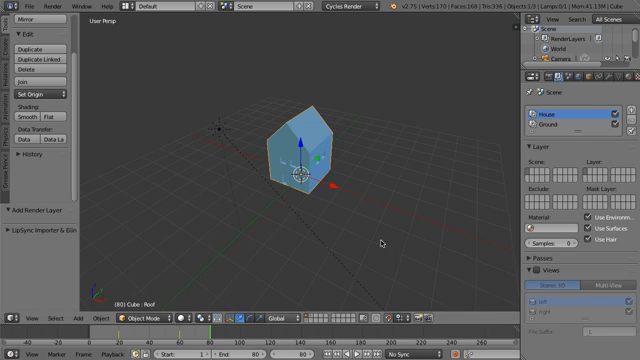
click(540, 127)
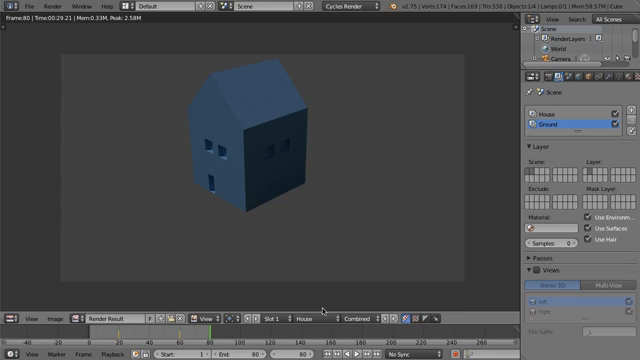
mouse_move(410, 265)
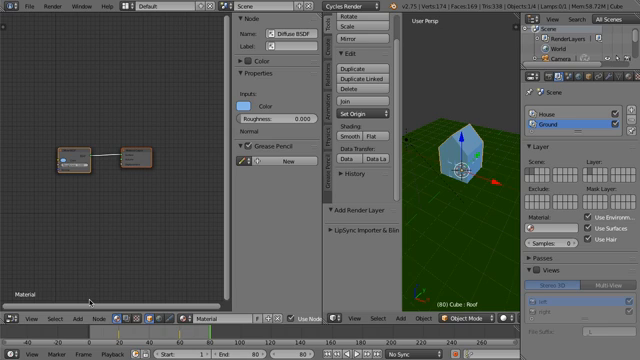
mouse_move(133, 296)
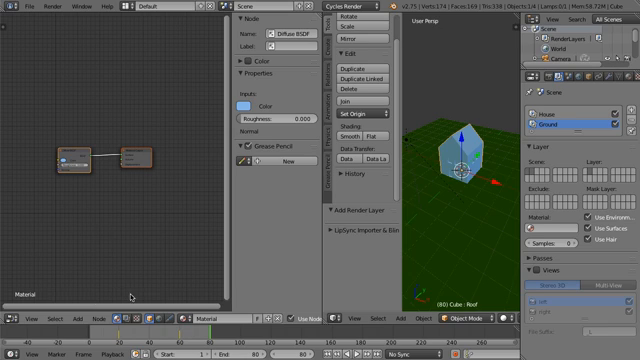
mouse_move(133, 296)
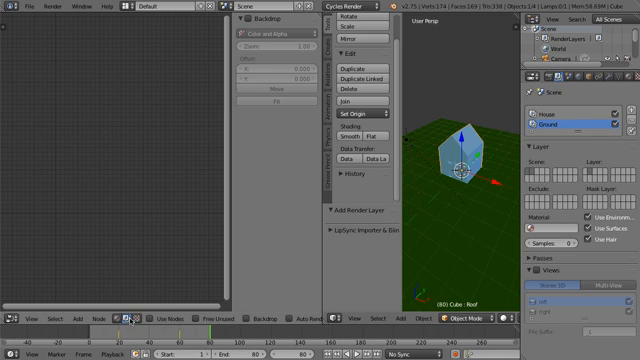
mouse_move(208, 223)
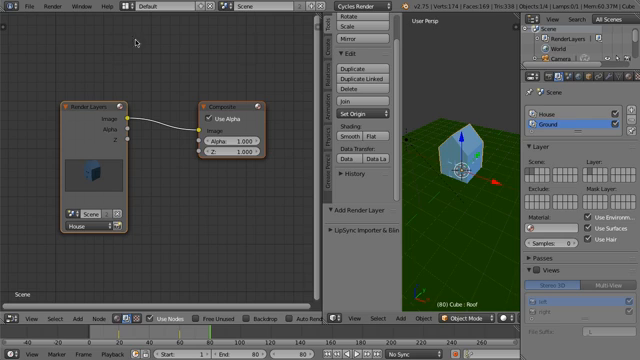
mouse_move(143, 88)
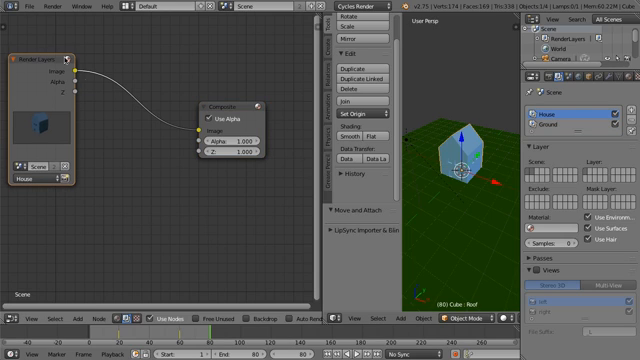
Set the compositor's Render Layers node to the House layer
click(38, 178)
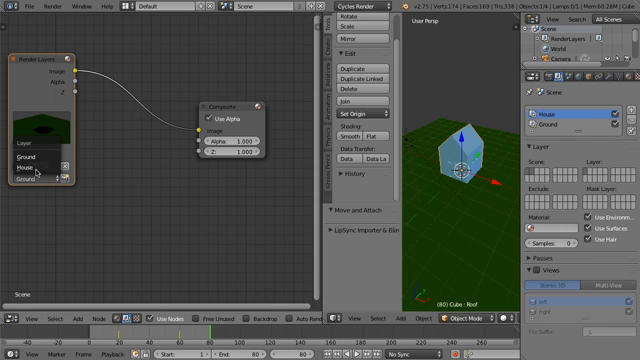
click(34, 171)
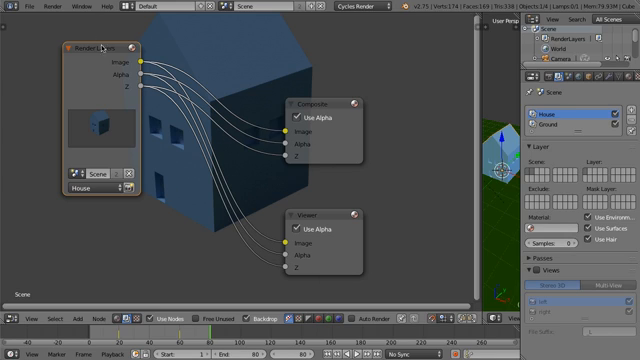
mouse_move(97, 49)
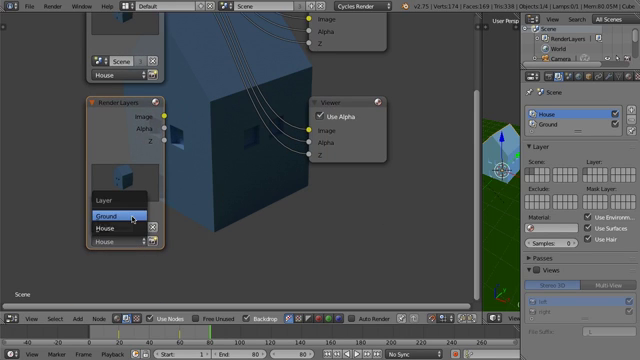
Switch the second Render Layers node's layer dropdown to Ground
click(111, 214)
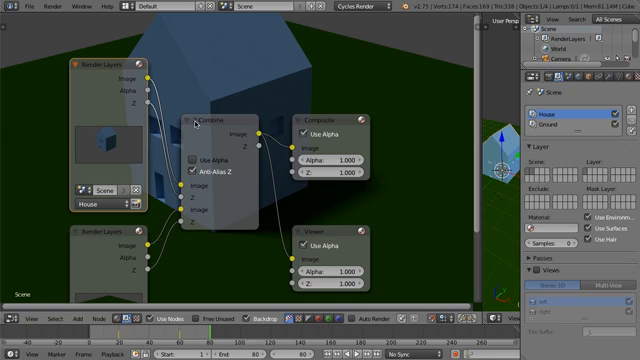
Turn off the Z Combine node's alpha option
click(196, 158)
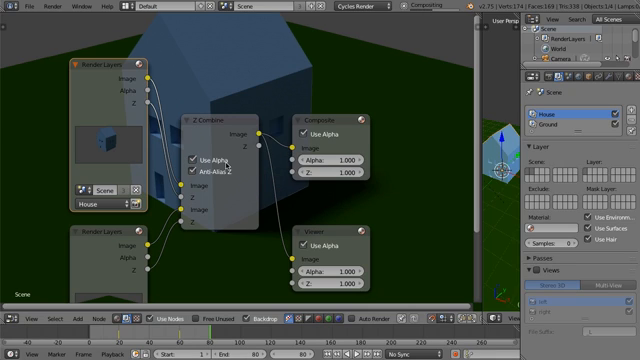
click(196, 160)
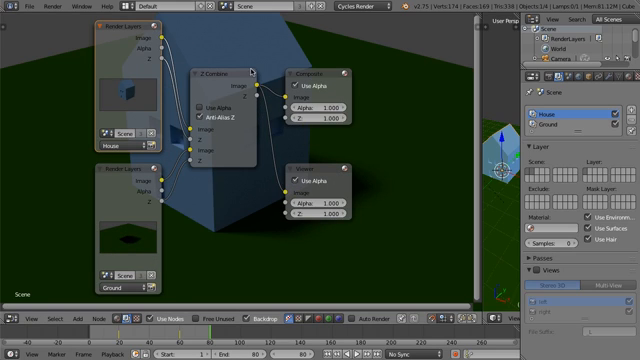
mouse_move(405, 154)
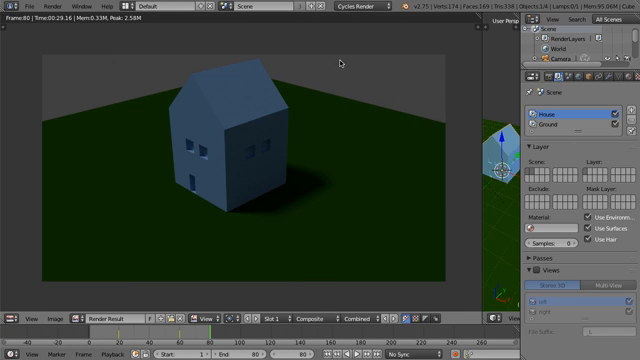
mouse_move(335, 67)
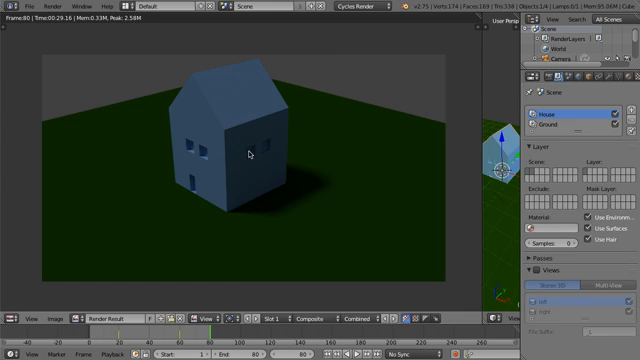
mouse_move(271, 154)
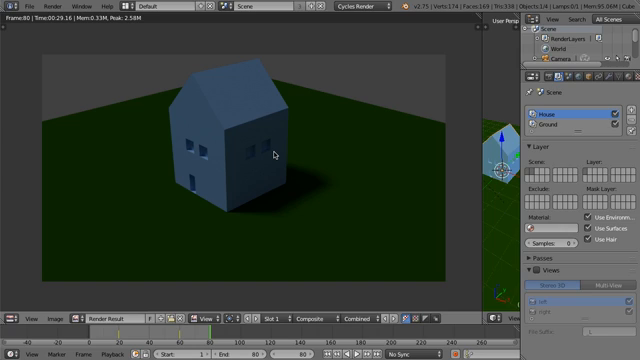
mouse_move(378, 159)
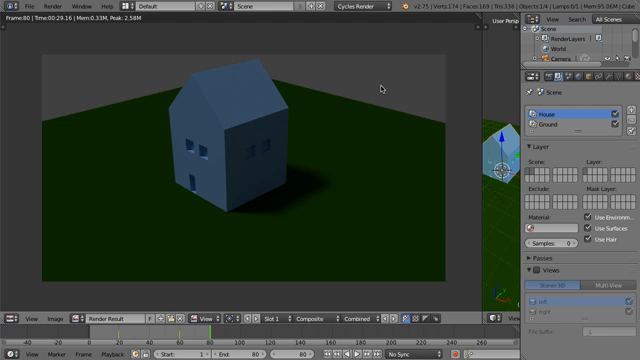
mouse_move(398, 272)
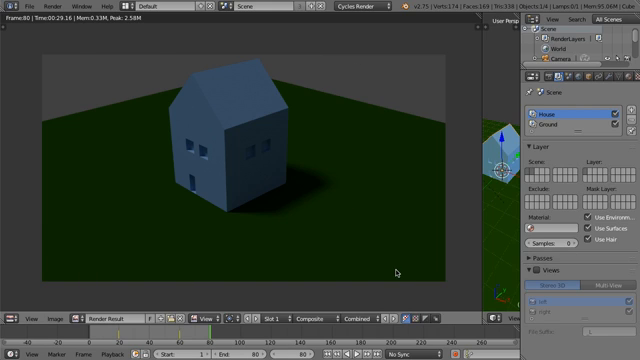
mouse_move(456, 78)
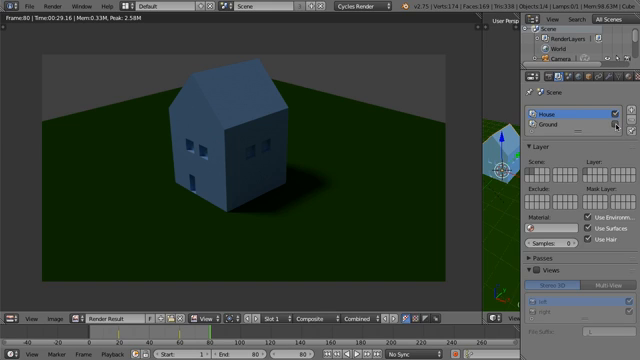
mouse_move(373, 169)
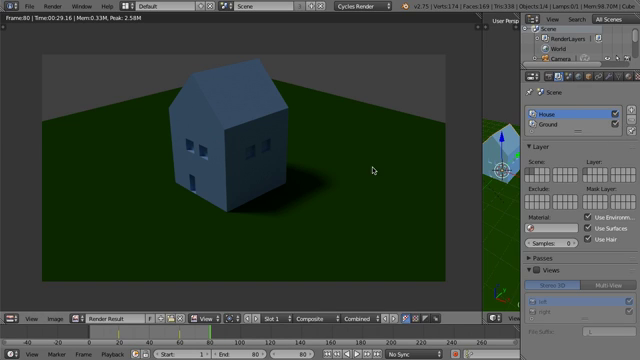
mouse_move(275, 278)
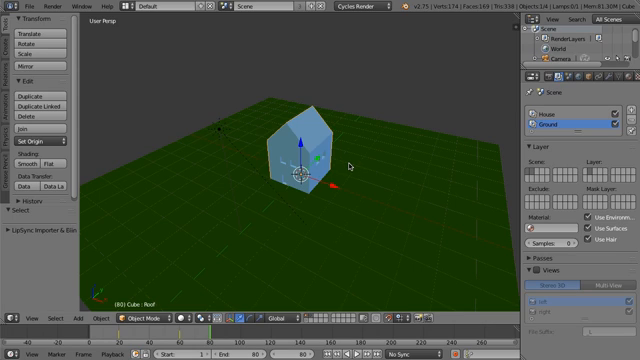
mouse_move(187, 116)
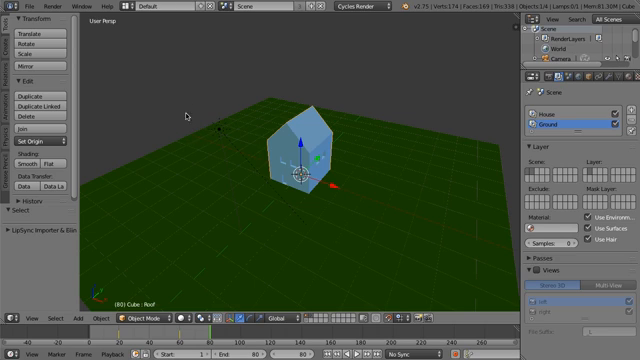
mouse_move(295, 130)
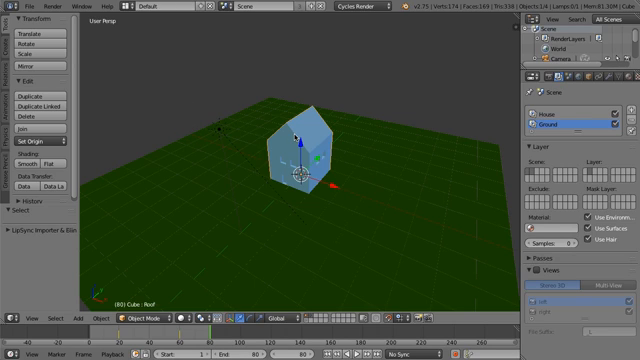